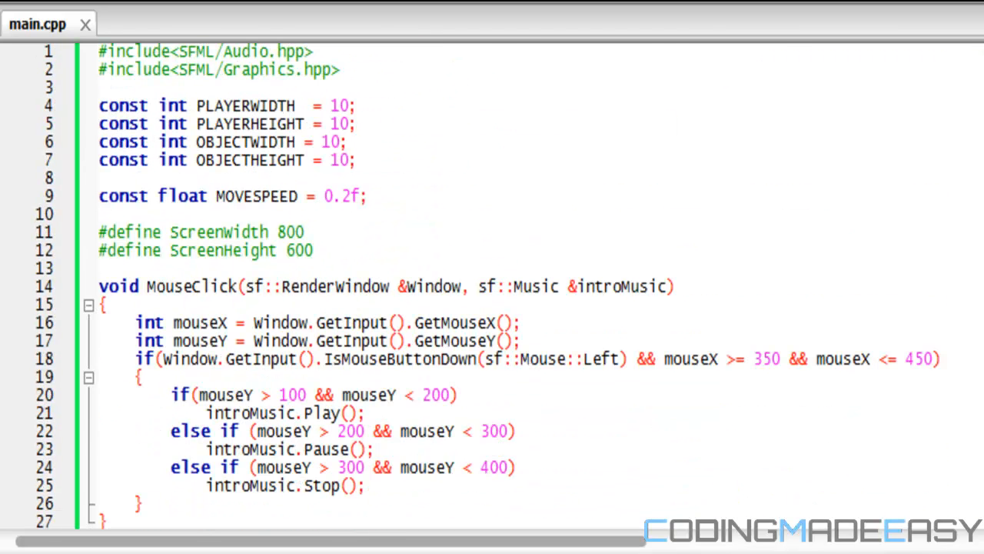
{"action": "left_click", "coordinate": [354, 123]}
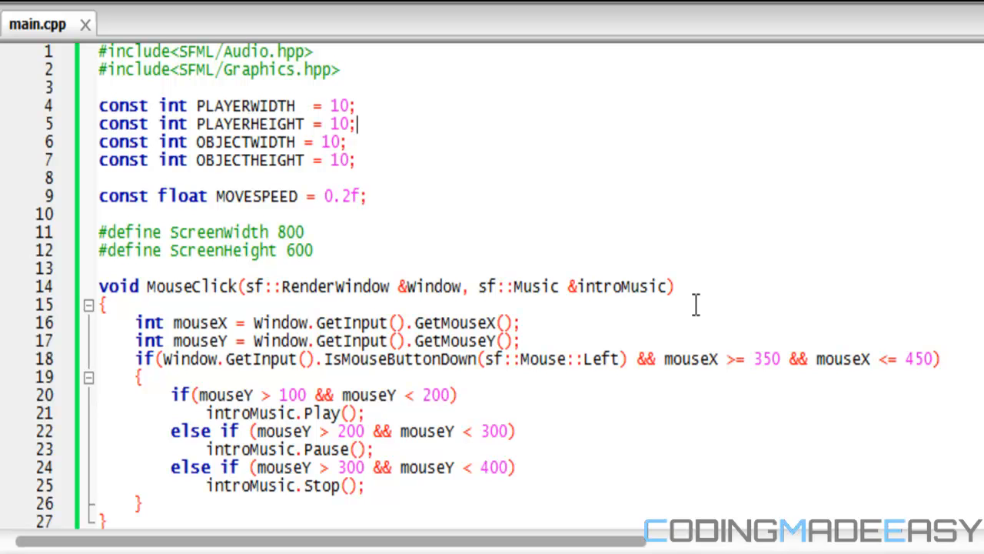
{"action": "mouse_move", "coordinate": [587, 304]}
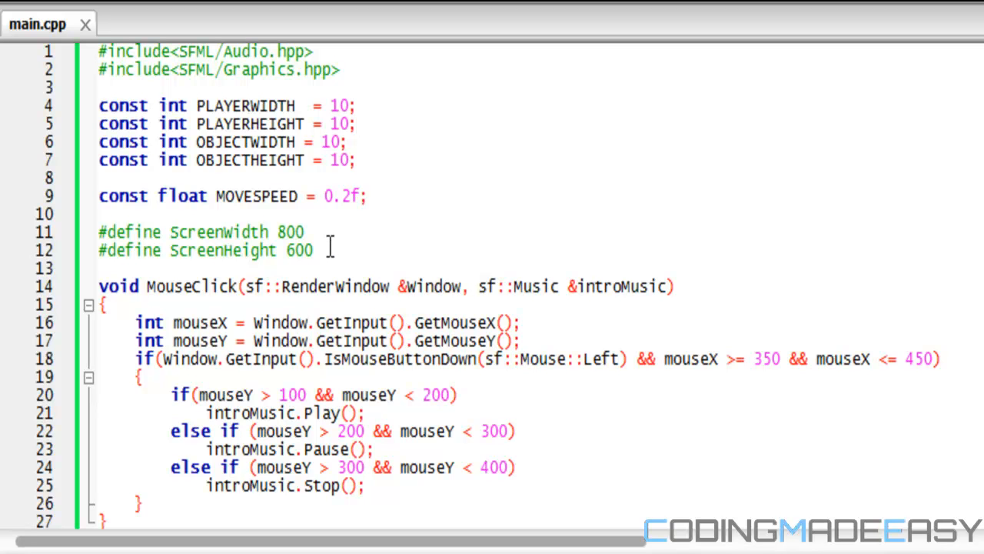
{"action": "scroll", "scroll_direction": "down", "scroll_amount": 3}
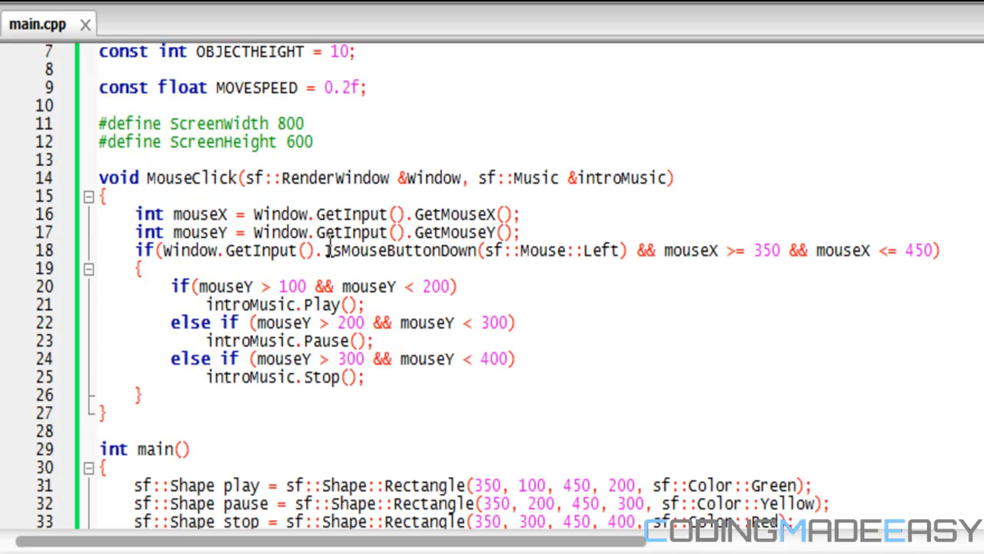
{"action": "scroll", "scroll_direction": "down", "scroll_amount": 3}
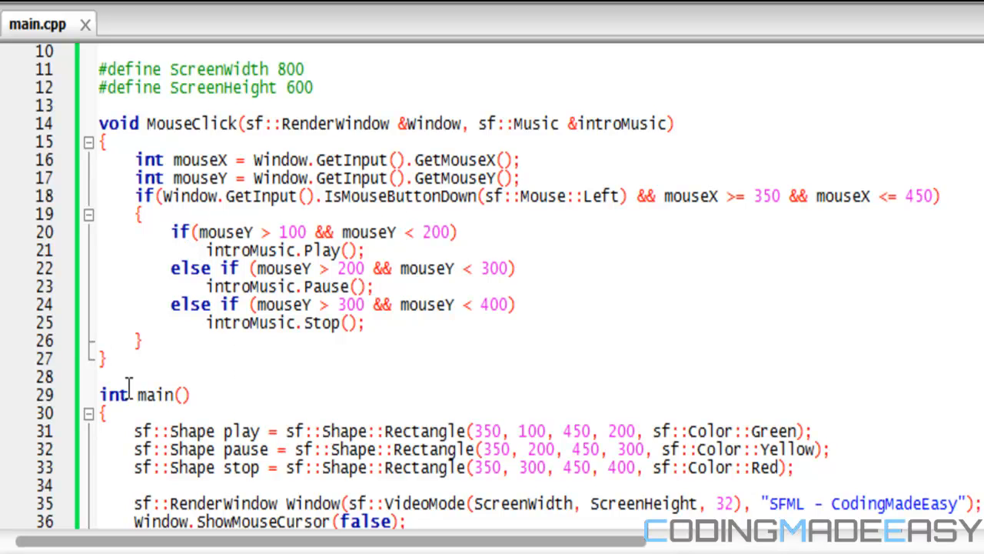
{"action": "scroll", "scroll_direction": "down", "scroll_amount": 3}
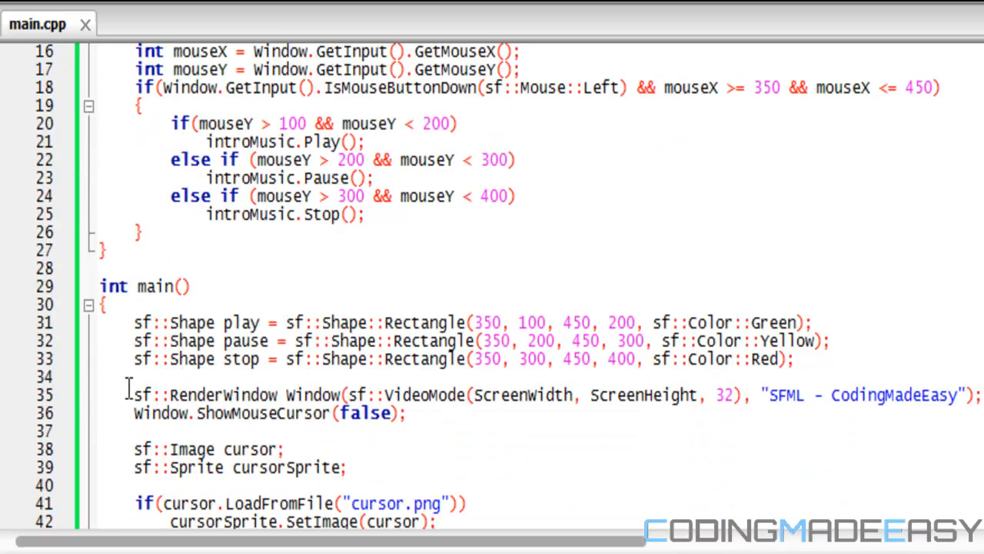
{"action": "scroll", "scroll_direction": "down", "scroll_amount": 3}
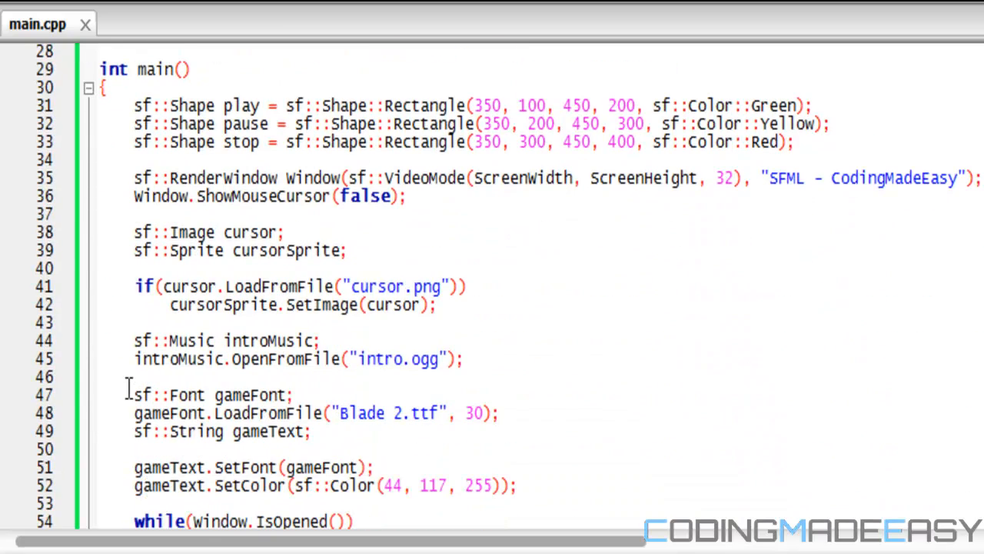
{"action": "mouse_move", "coordinate": [142, 196]}
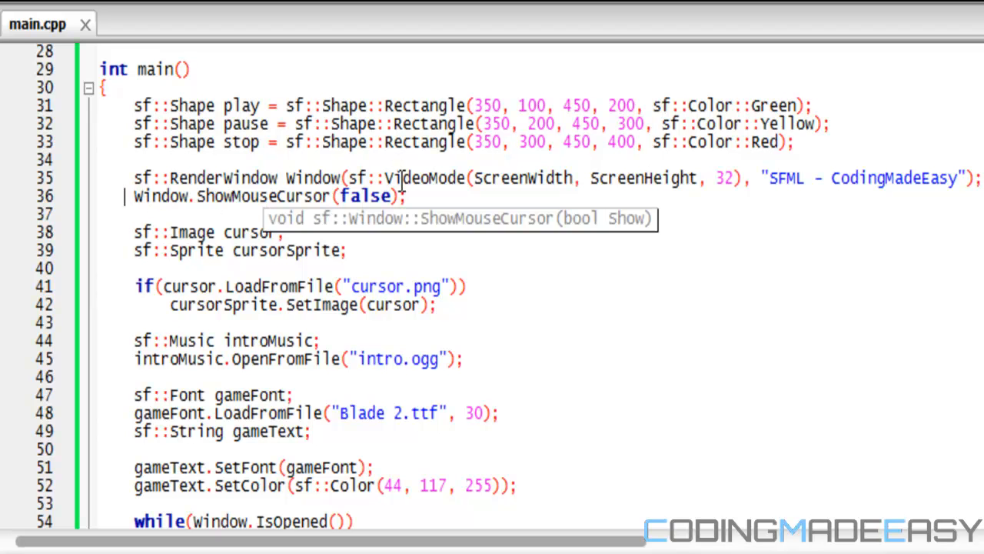
{"action": "triple_click", "coordinate": [269, 197]}
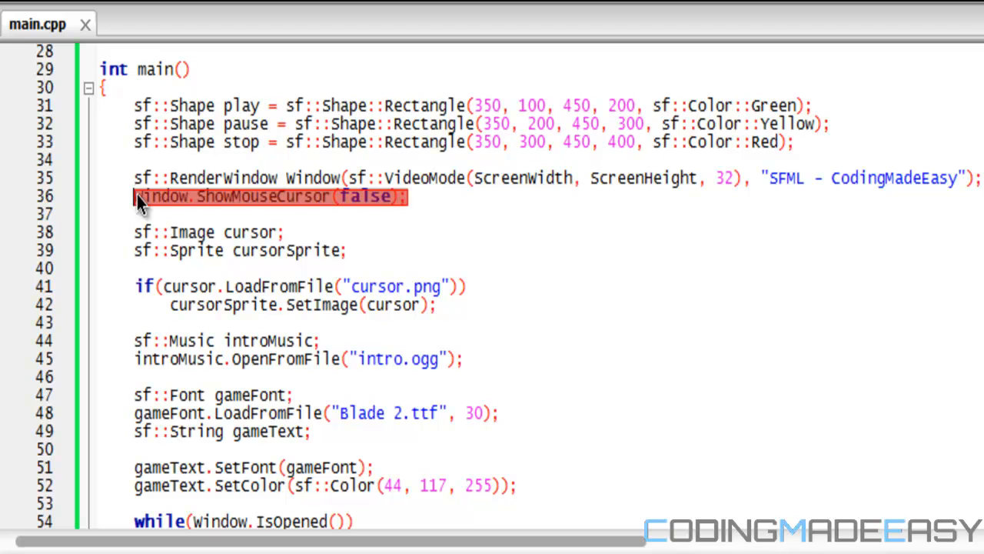
{"action": "left_click", "coordinate": [314, 249]}
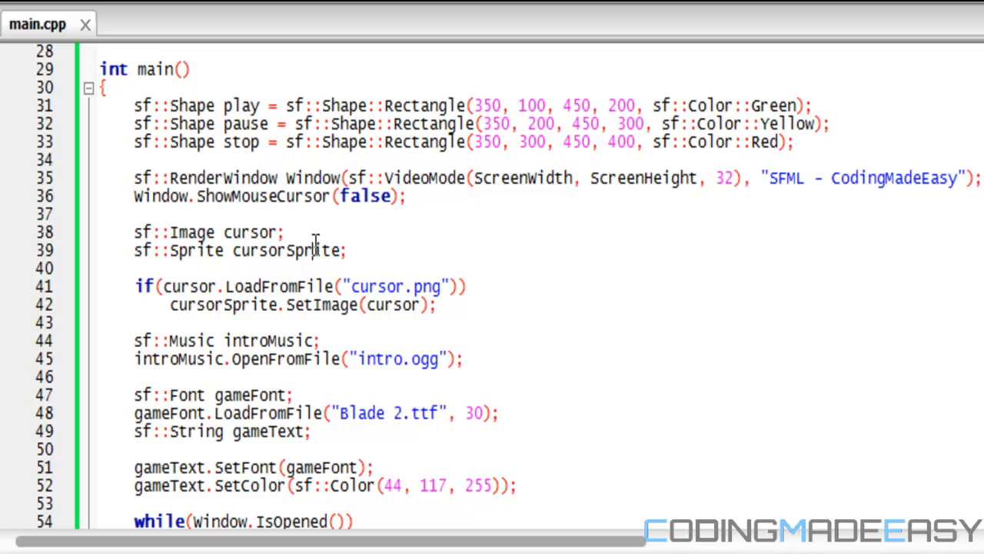
{"action": "scroll", "scroll_direction": "down", "scroll_amount": 3}
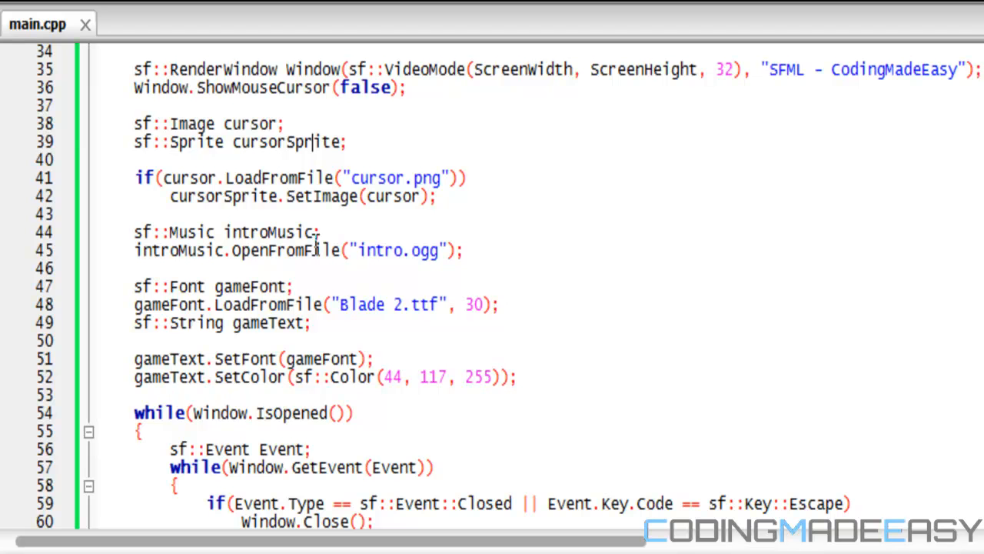
{"action": "scroll", "scroll_direction": "down", "scroll_amount": 3}
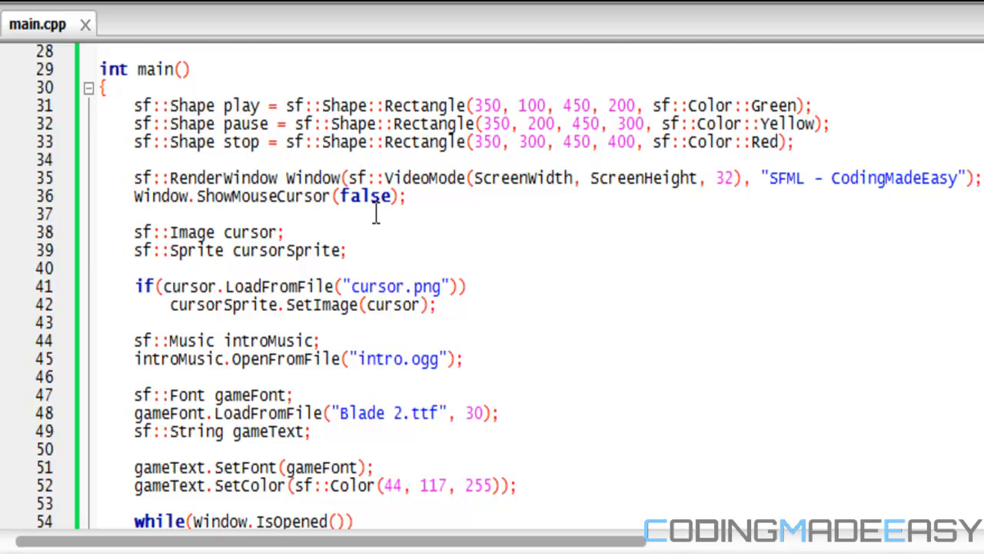
{"action": "scroll", "scroll_direction": "down", "scroll_amount": 3}
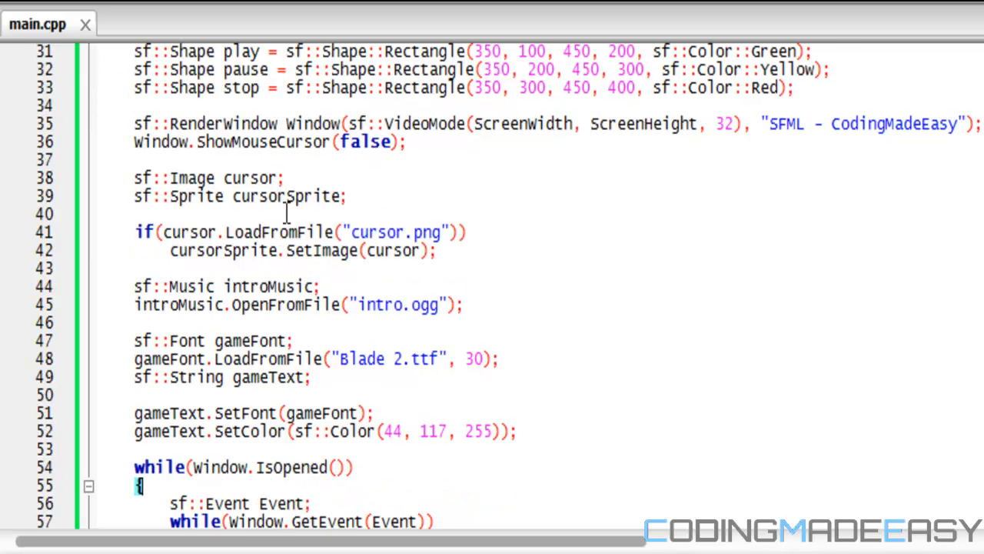
{"action": "mouse_move", "coordinate": [371, 203]}
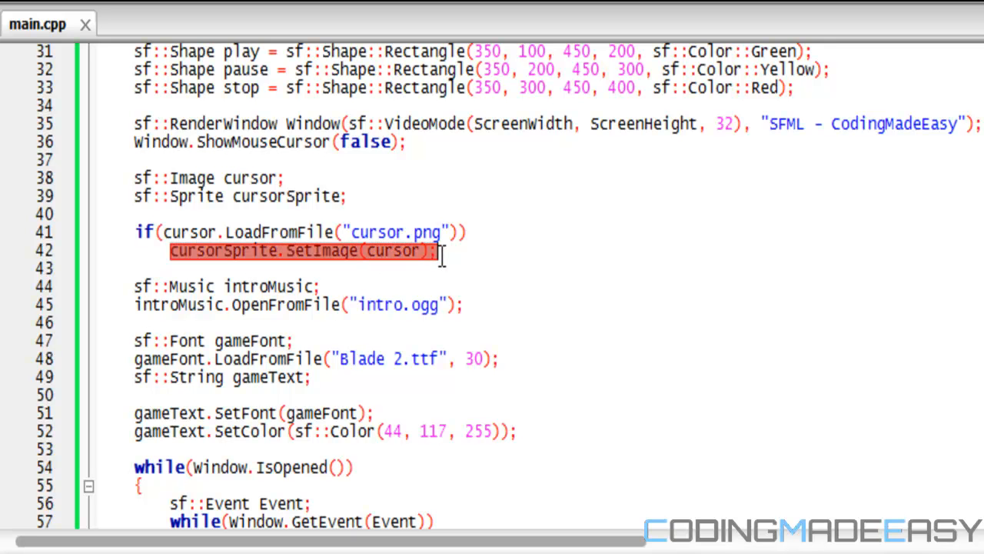
{"action": "scroll", "scroll_direction": "down", "scroll_amount": 3}
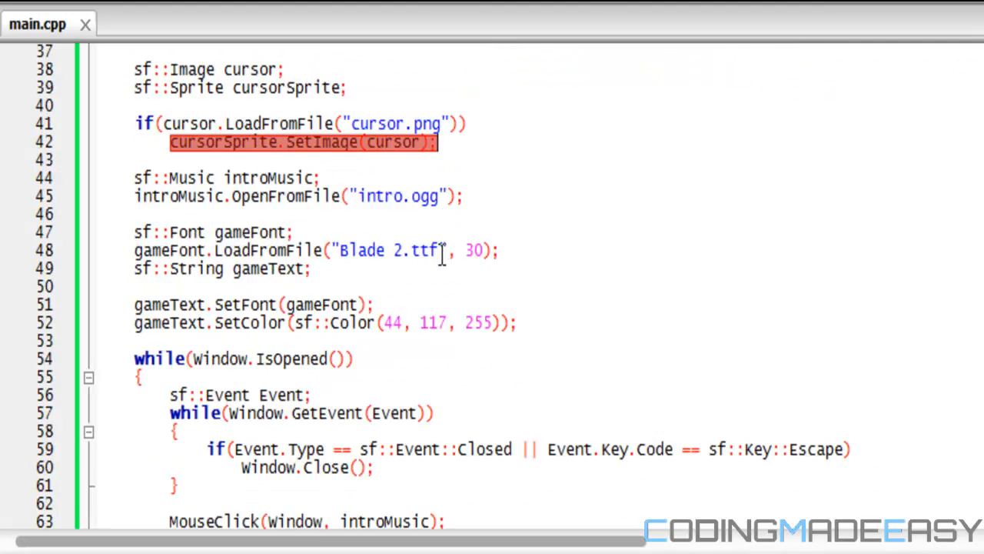
{"action": "scroll", "scroll_direction": "down", "scroll_amount": 3}
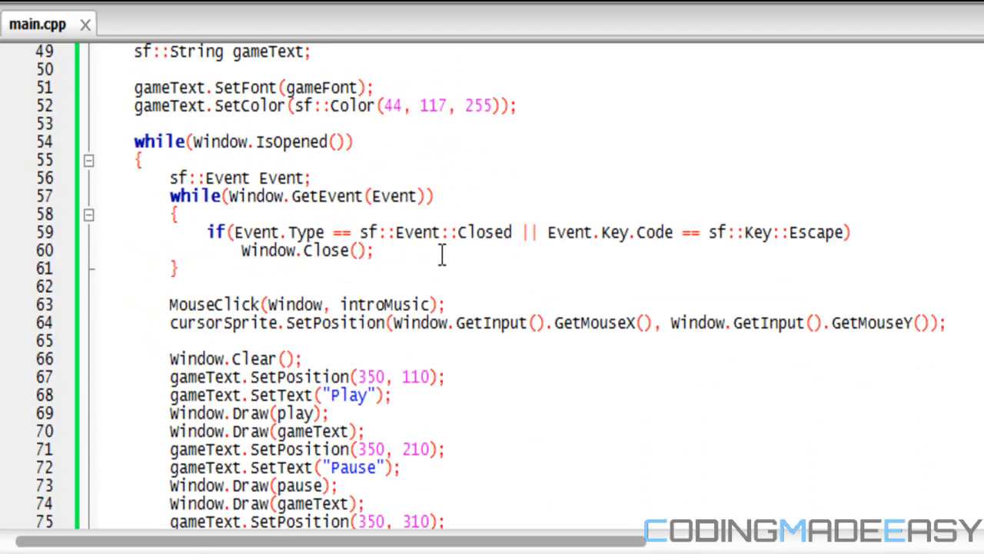
{"action": "scroll", "scroll_direction": "down", "scroll_amount": 3}
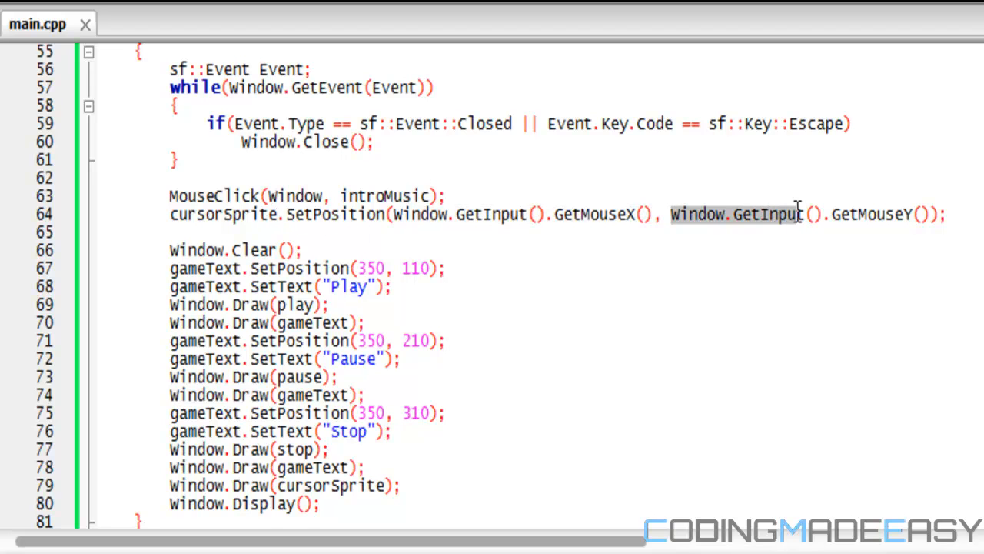
{"action": "mouse_move", "coordinate": [472, 236]}
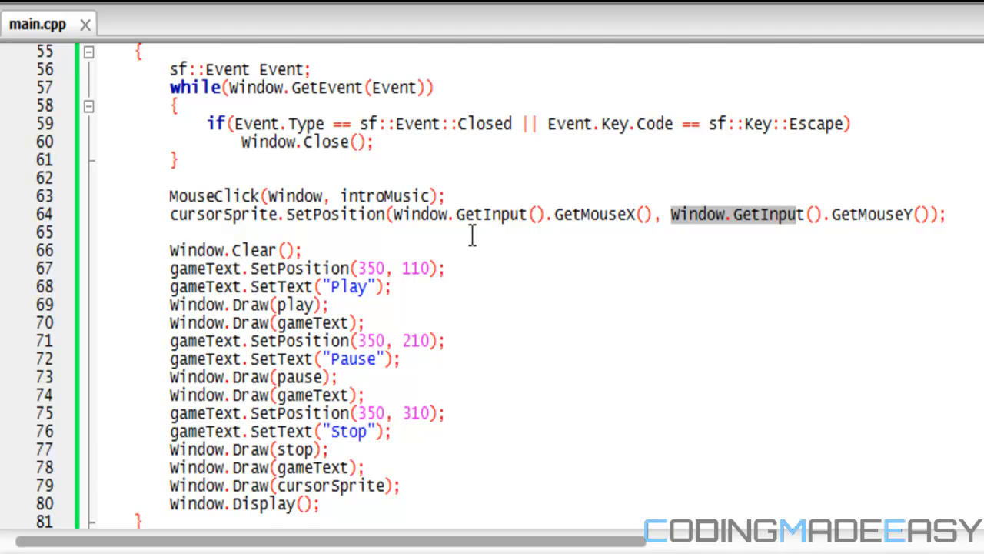
{"action": "scroll", "scroll_direction": "down", "scroll_amount": 3}
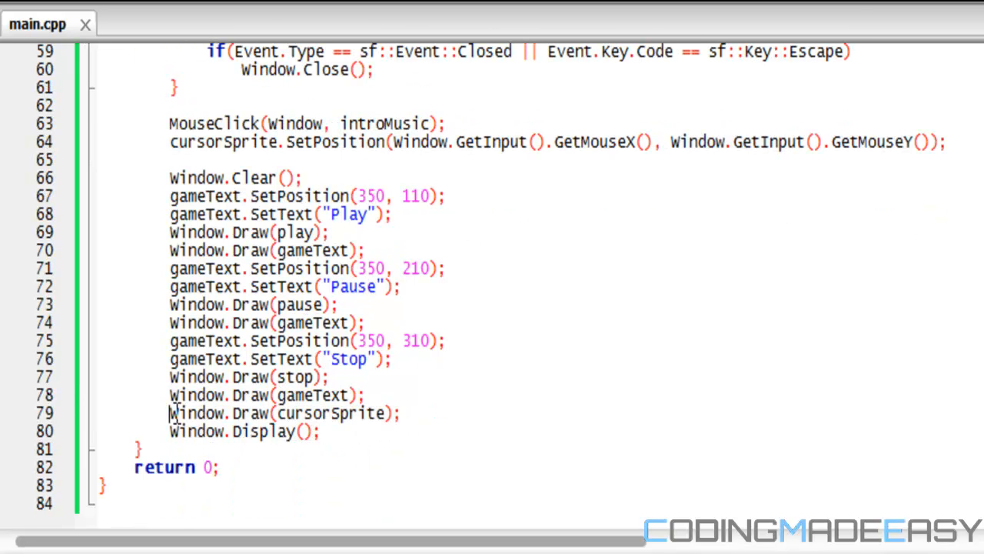
{"action": "left_click", "coordinate": [416, 421]}
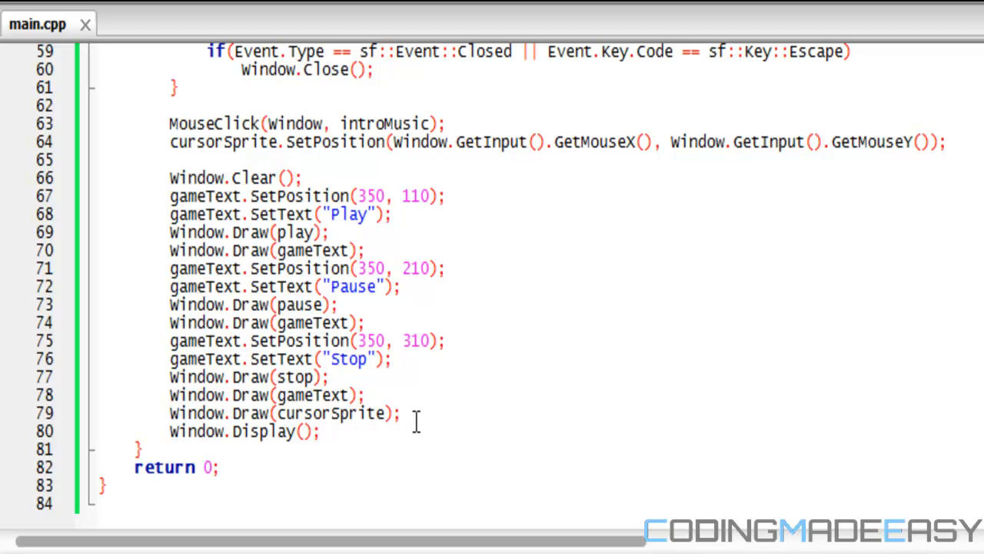
{"action": "left_click", "coordinate": [400, 412]}
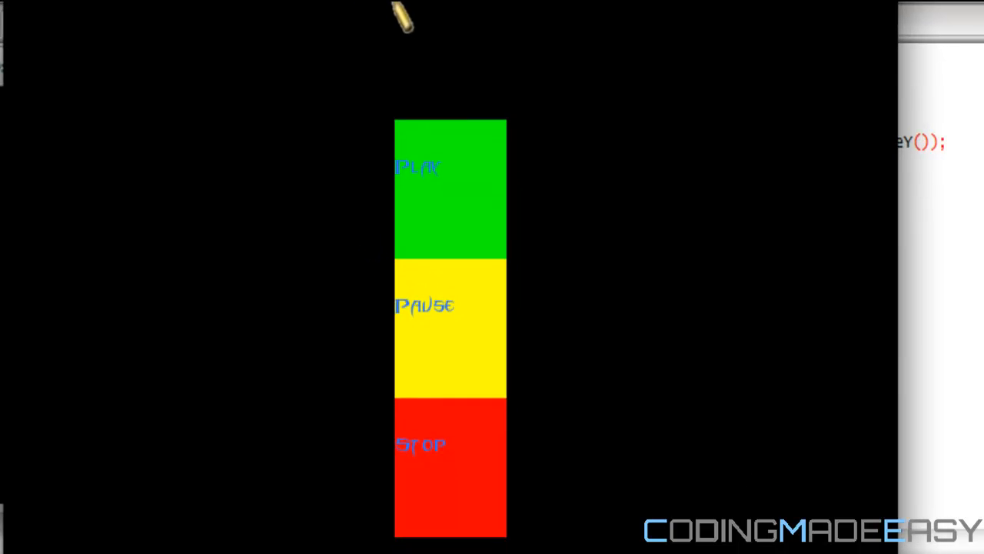
{"action": "mouse_move", "coordinate": [566, 203]}
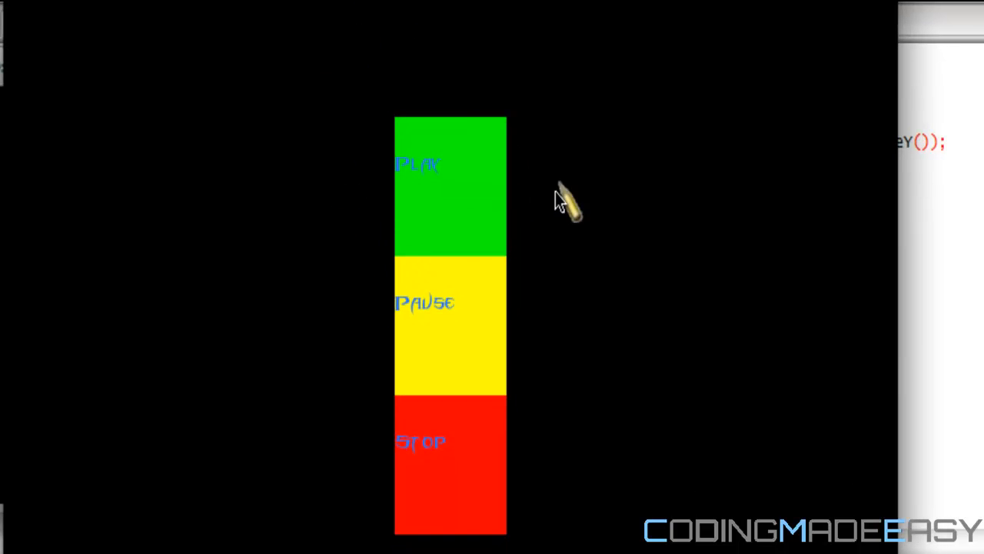
{"action": "mouse_move", "coordinate": [495, 177]}
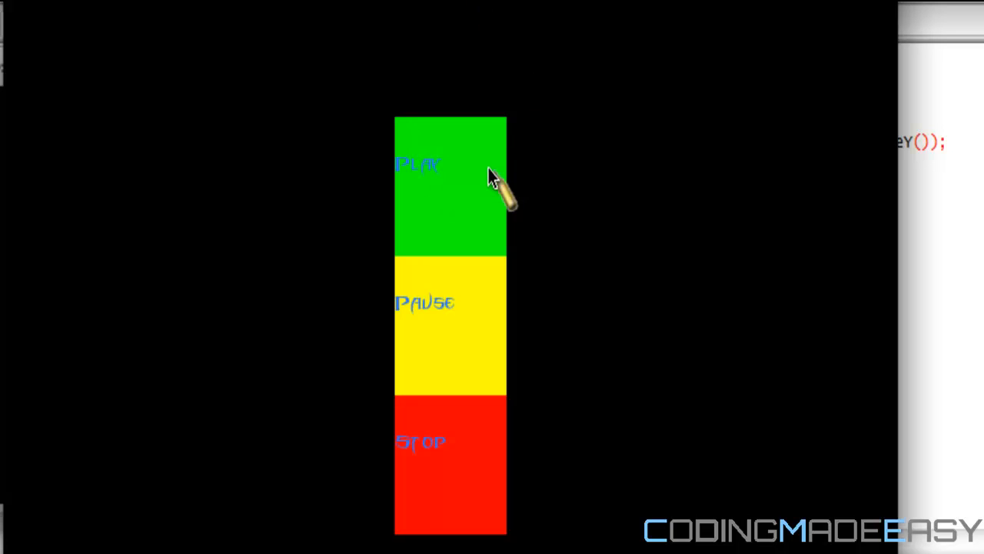
{"action": "mouse_move", "coordinate": [449, 188]}
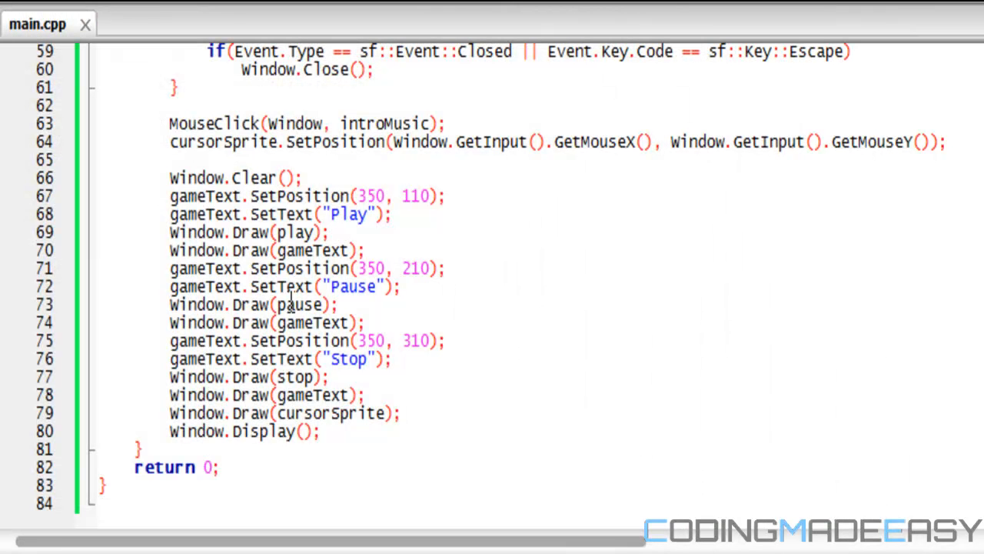
{"action": "left_click", "coordinate": [399, 412]}
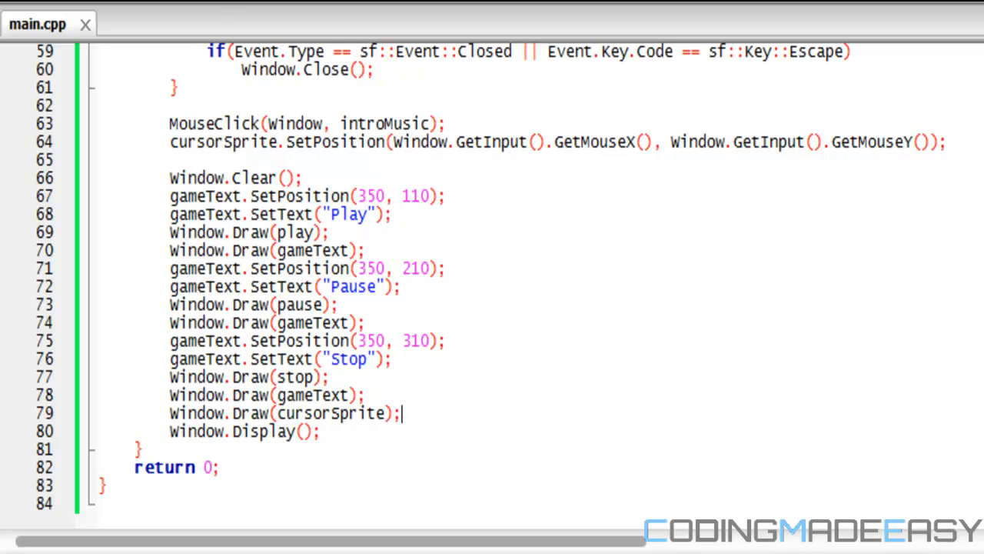